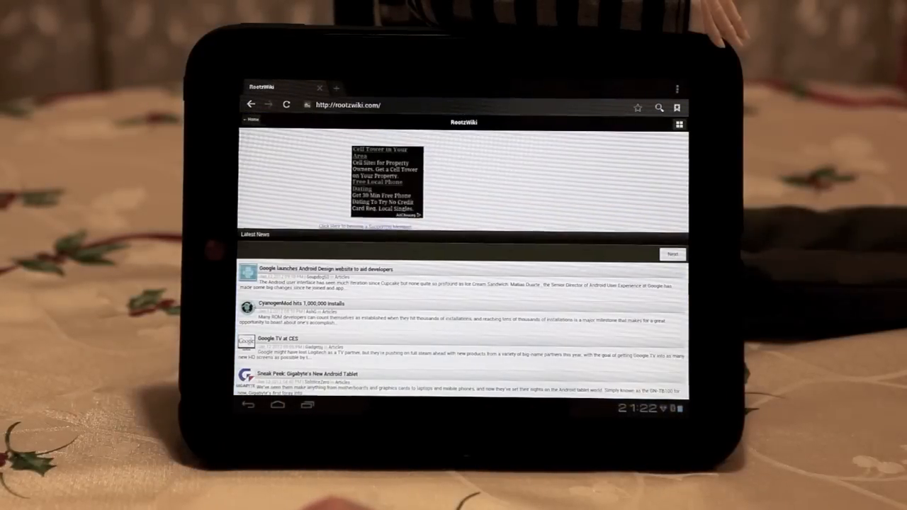
Close the slingshot tutorial popup to start the snowy Angry Birds level
scroll("down", 3)
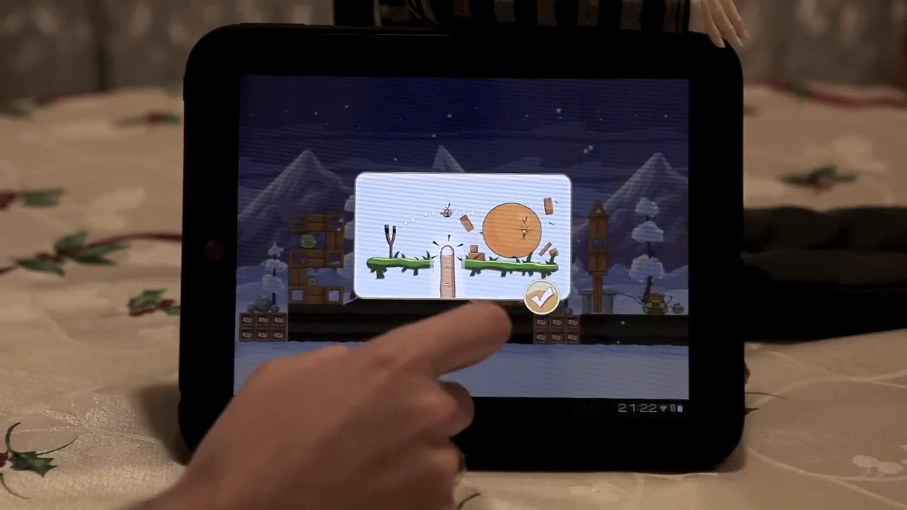
left_click(543, 301)
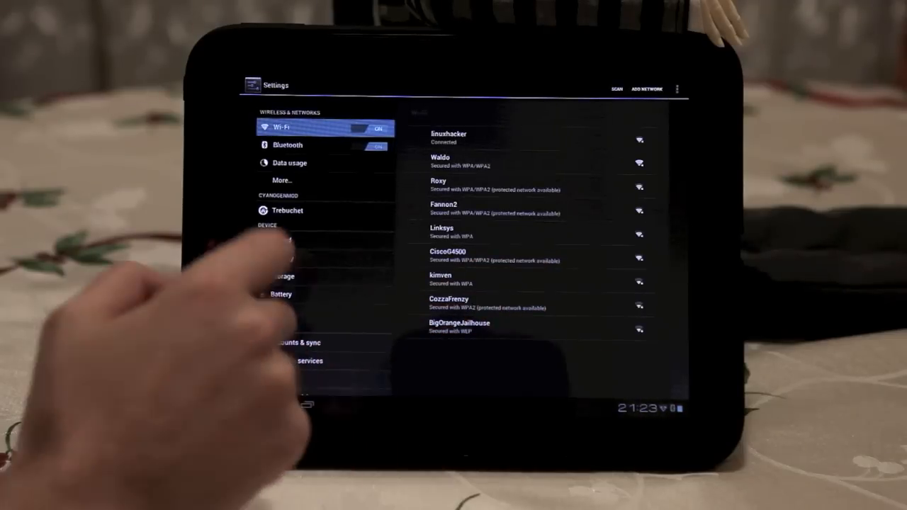
Open Bluetooth settings from Wireless & networks to list HP Touchpad and available devices
left_click(287, 145)
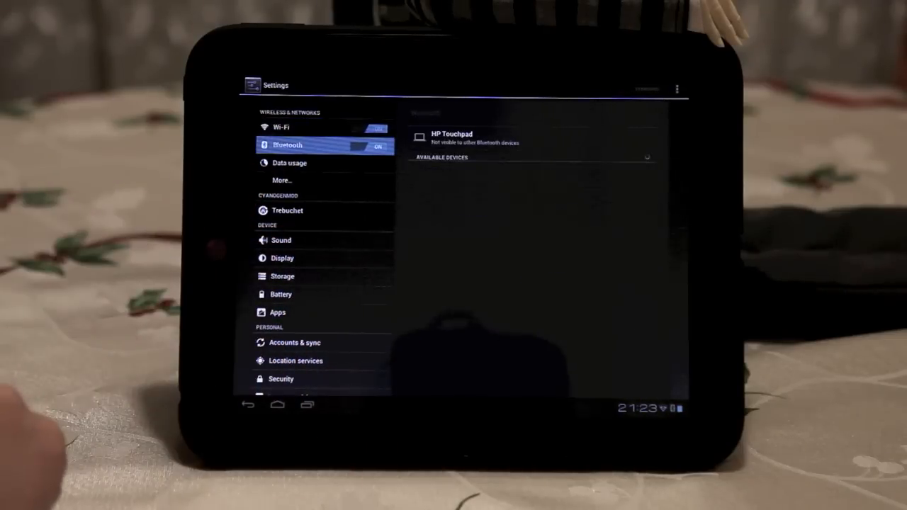